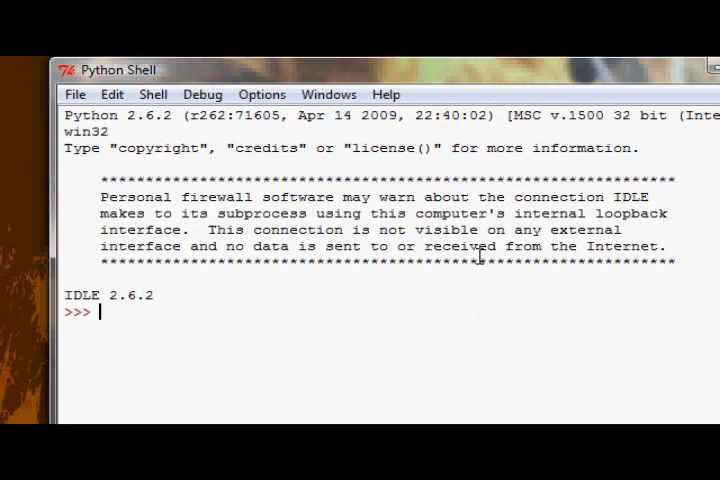
Enter l = [1,2,3,4,5] at the >>> prompt
text(1)
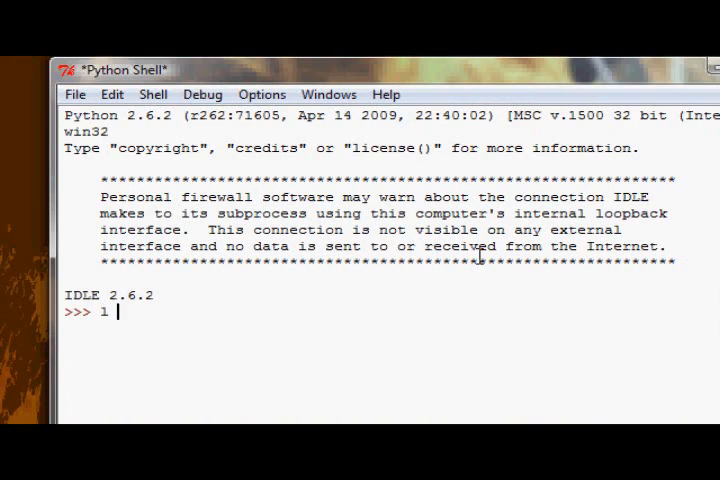
text(= [1)
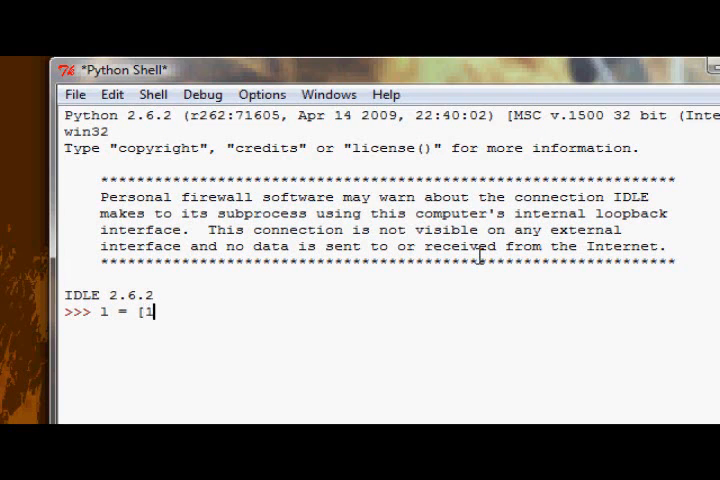
text(,2,3,4,5)
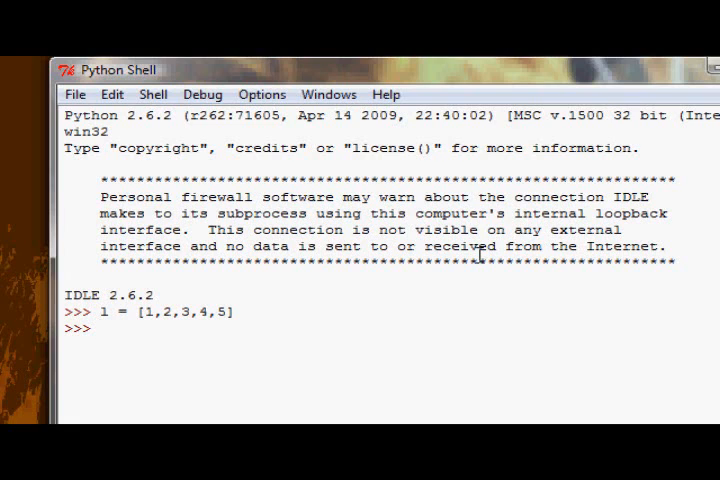
Run cmp(32, 50), cmp(50, 32) and cmp(50, 50), returning -1, 1 and 0
text(cmp)
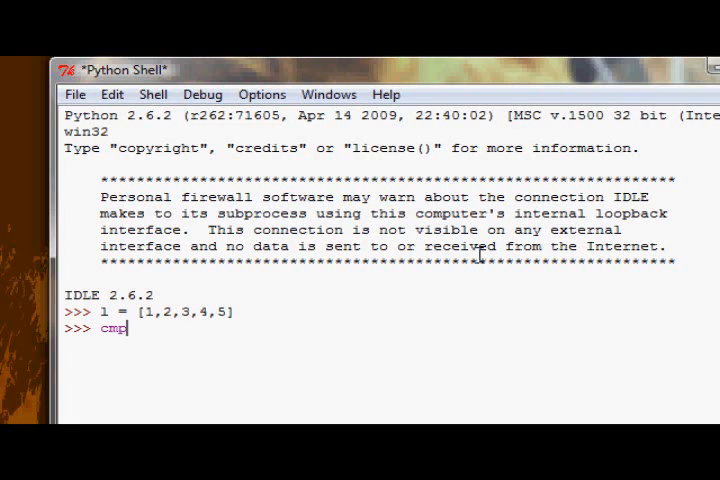
text(()
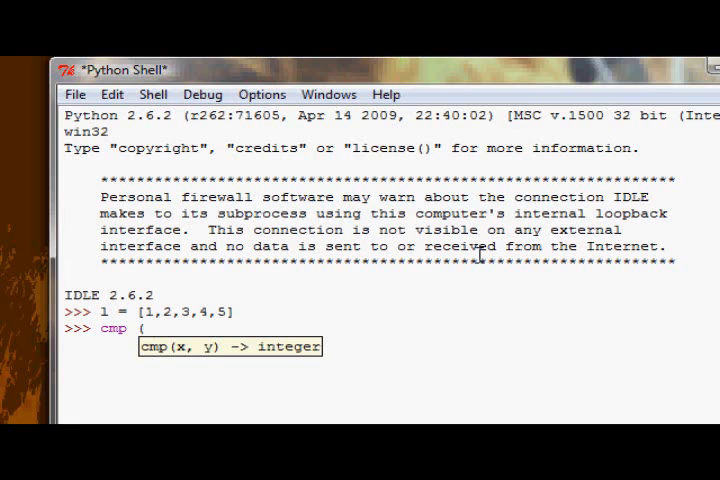
text(32,)
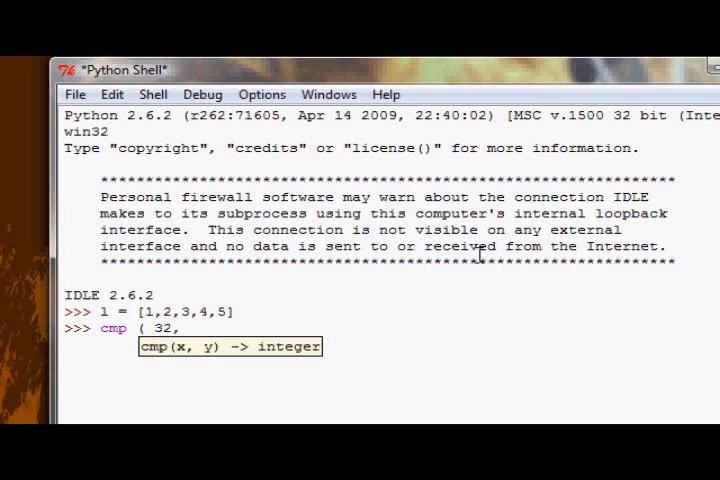
text(50)
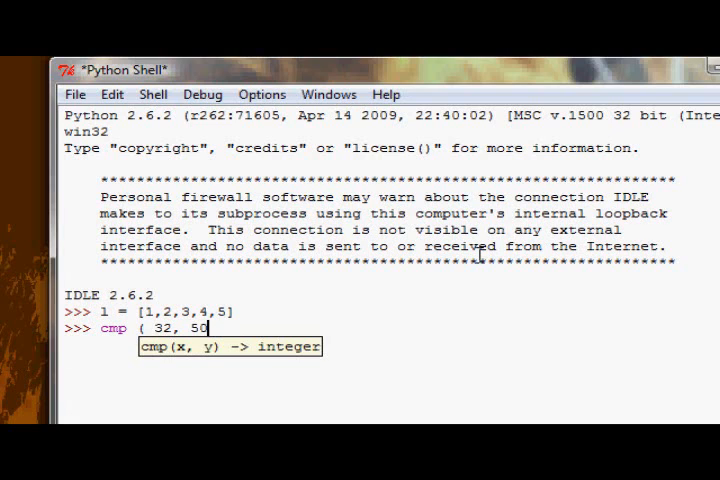
text())
text(cm)
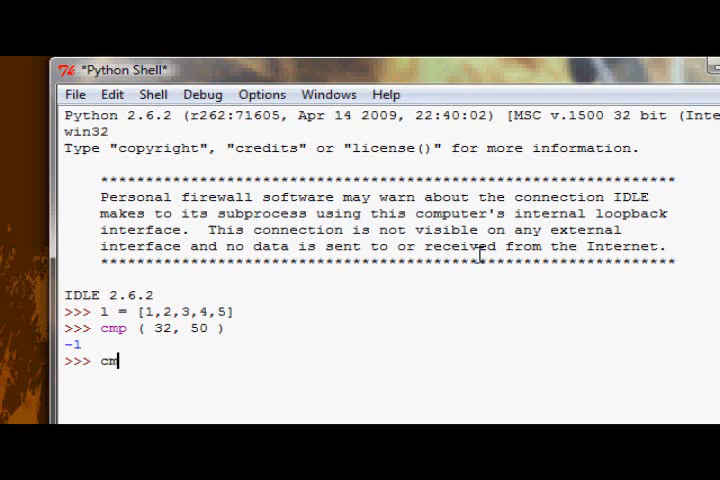
text(p ( 40)
text(cmp ( 50, 50 )
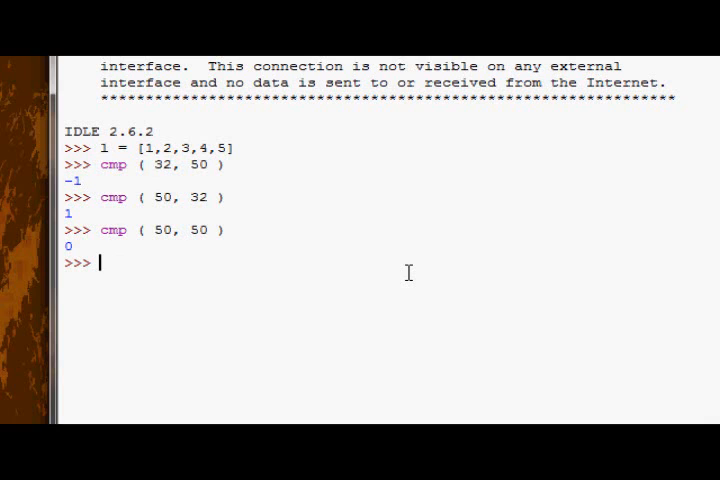
Run l.sort(cmp) and l.reverse() to get [5, 4, 3, 2, 1], then re-sort to [1, 2, 3, 4, 5]
text(l.sort ( cmp)
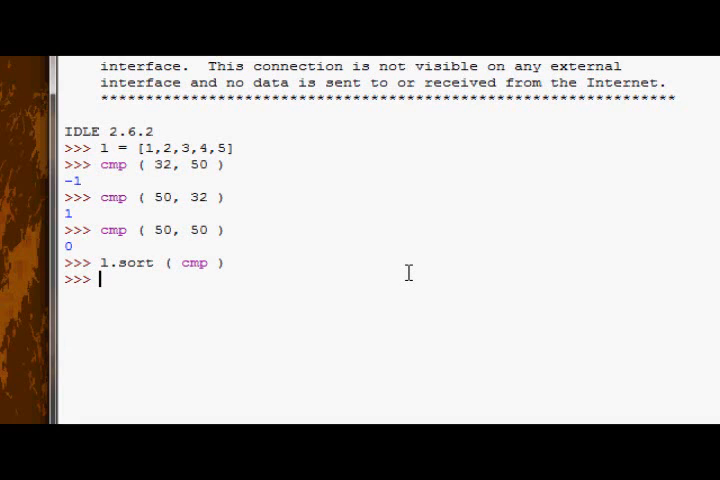
text(l.reverse ()
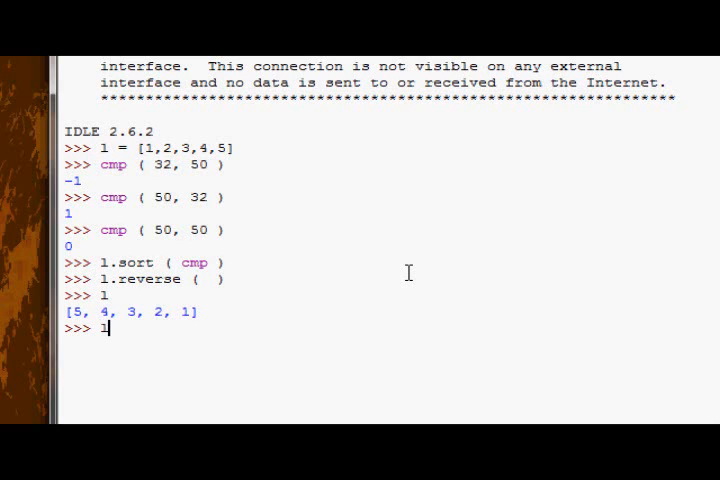
text(l.sort ( cmp)
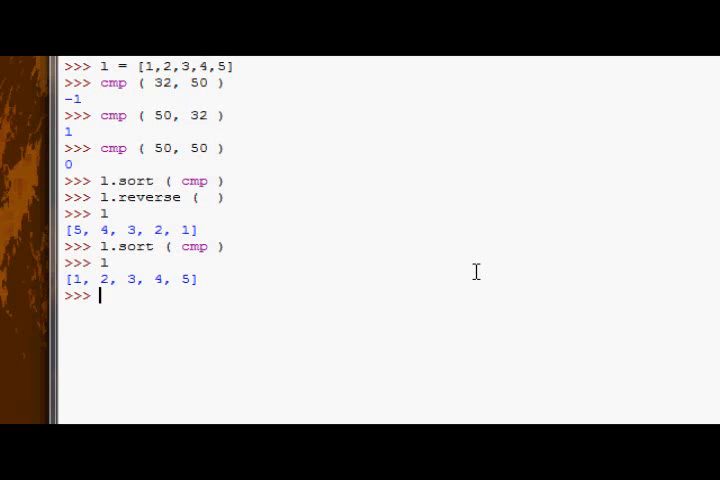
text(l.sort ()
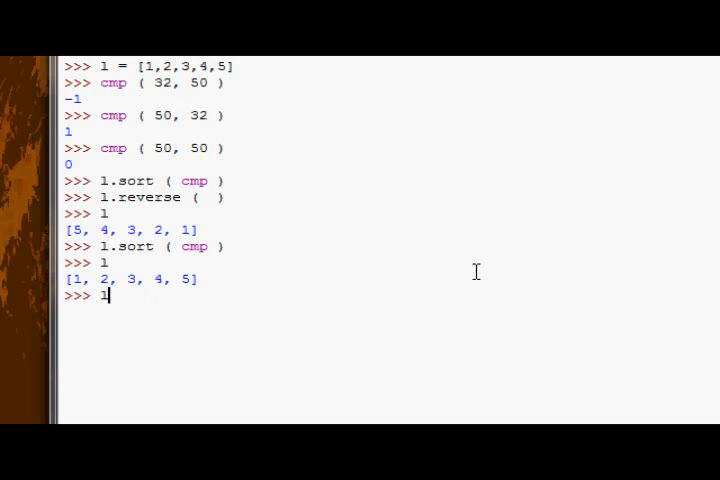
Define l2 as the string list ['Hello', 'World', '!']
text(2 = [)
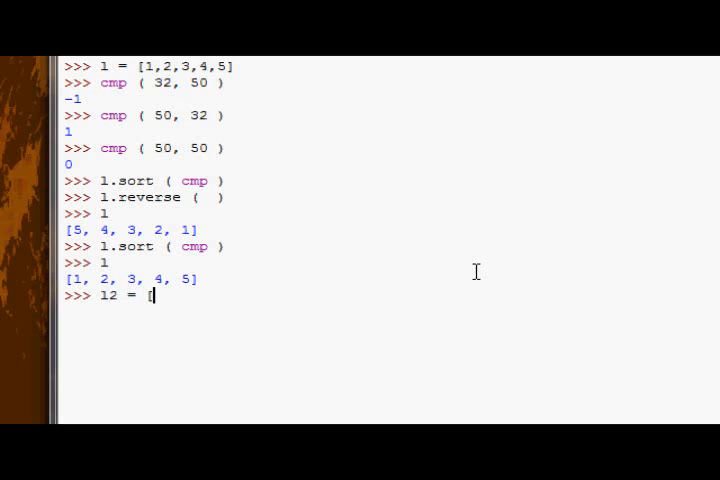
text('Hell)
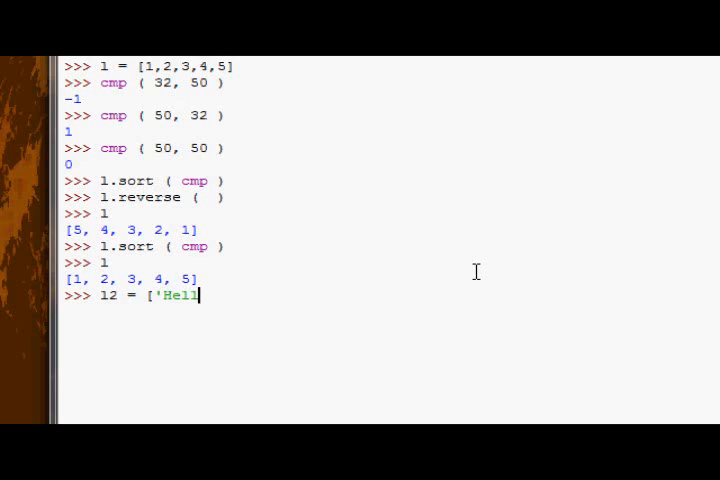
text(o', 'W)
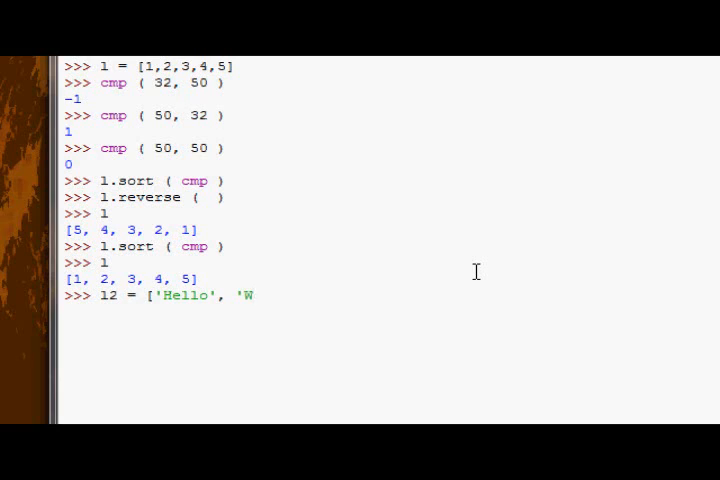
text(orld', '!')
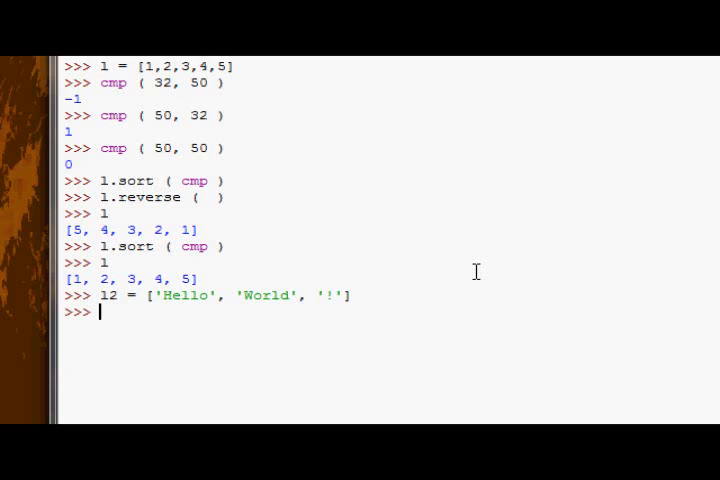
Sort and reverse l2 to ['World', 'Hello', '!'], then redefine it as ['Hello', 'World', '!']
text(l2.sort)
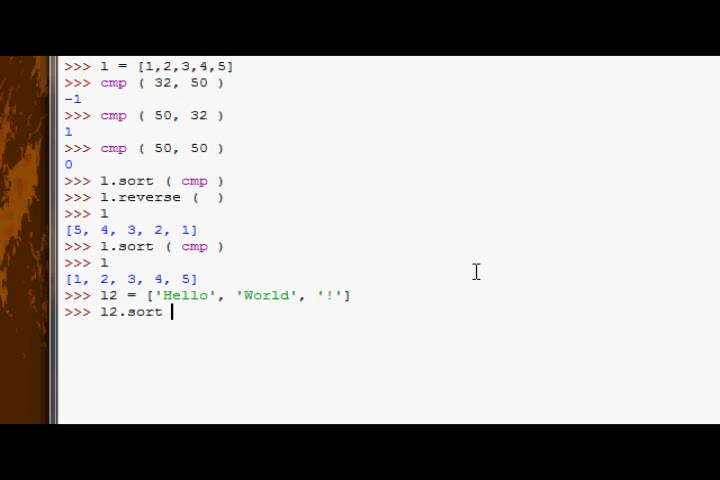
text(()
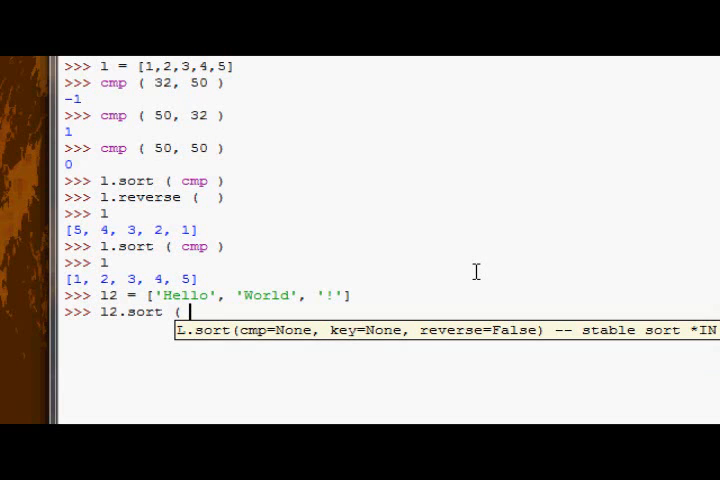
key(BackSpace)
text(l2.so)
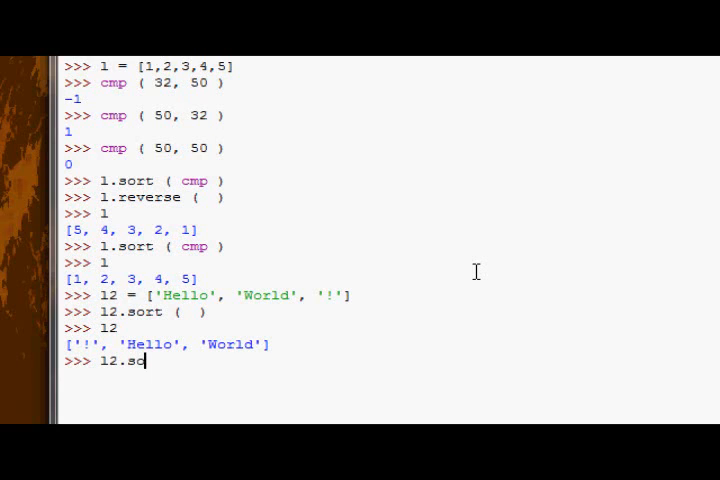
text(reverse ()
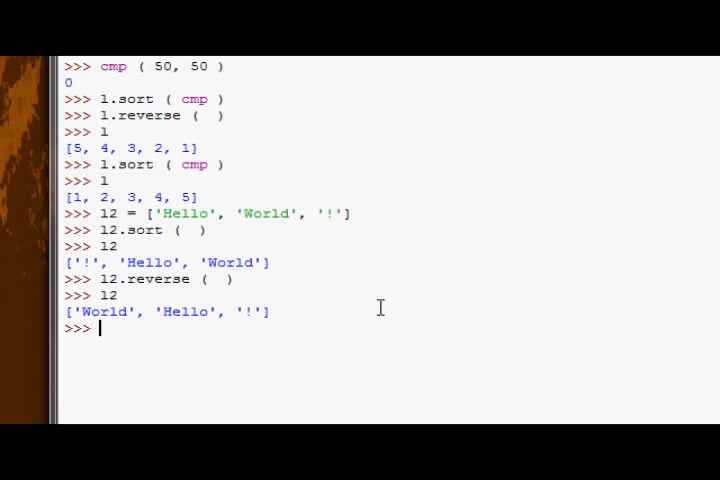
mouse_move(370, 291)
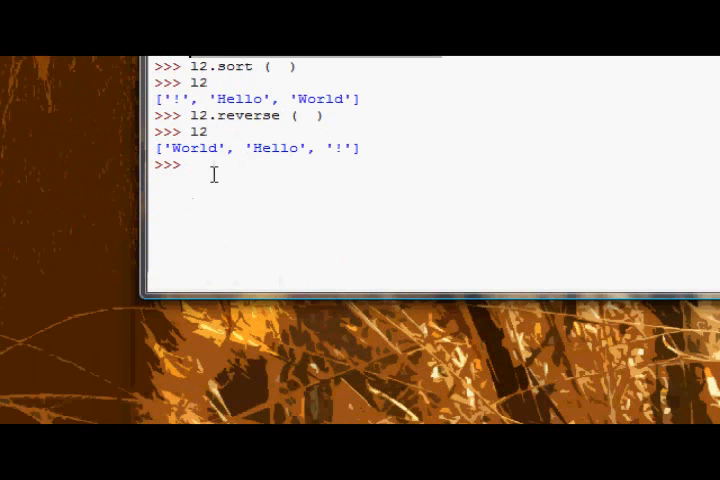
text(l2 = ['Hello', 'World', '!'])
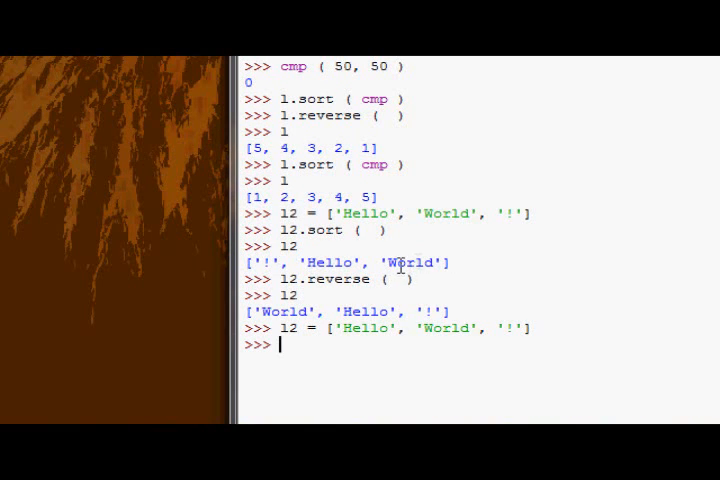
double_click(320, 262)
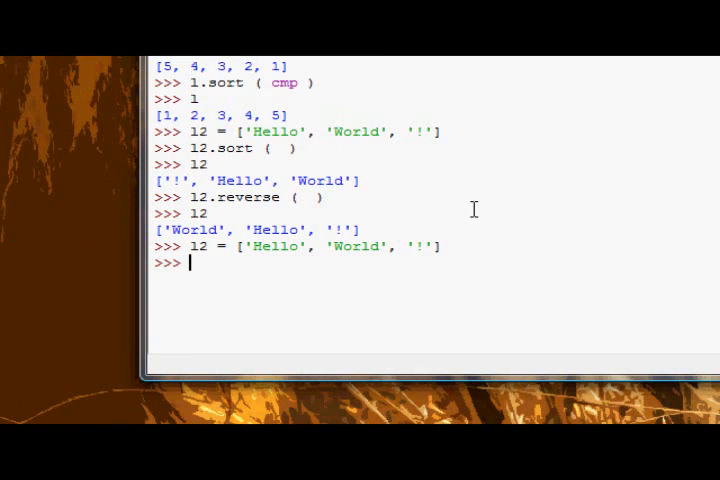
Start an l2.sort( call, trying len, cmp and None arguments, then erasing them
text(l2.sort ()
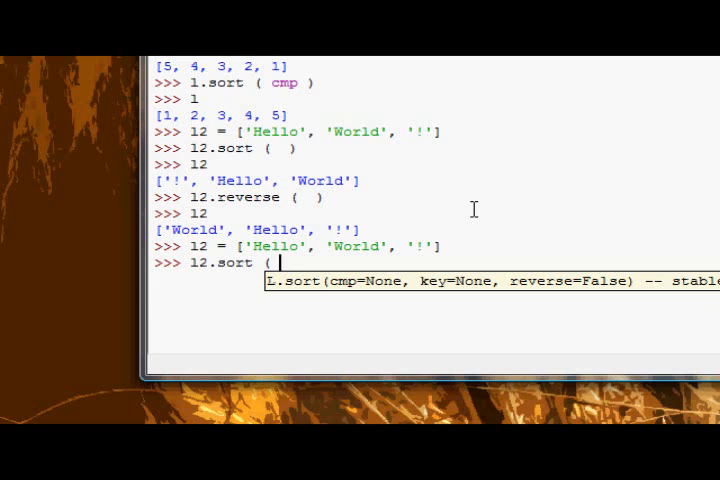
text(len)
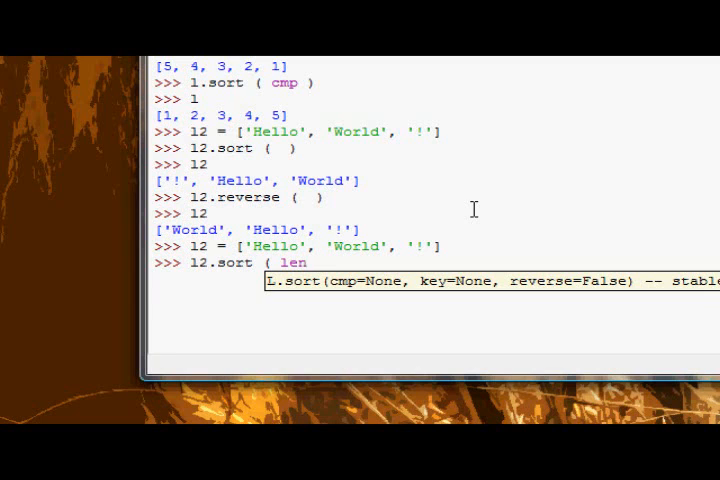
key(BackSpace)
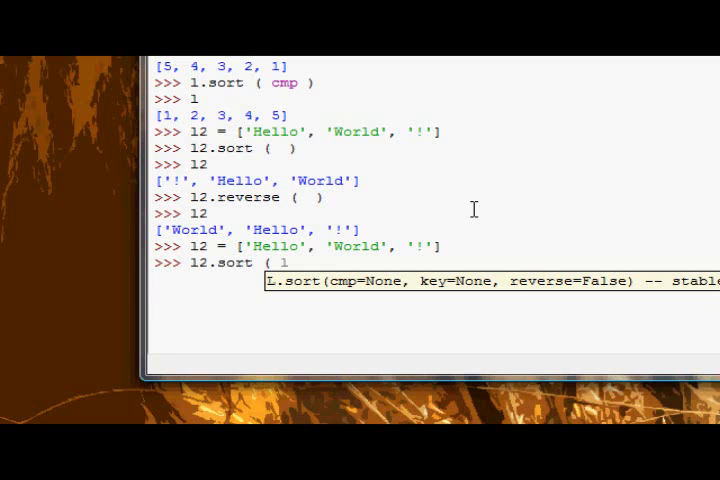
text(cmp=None,)
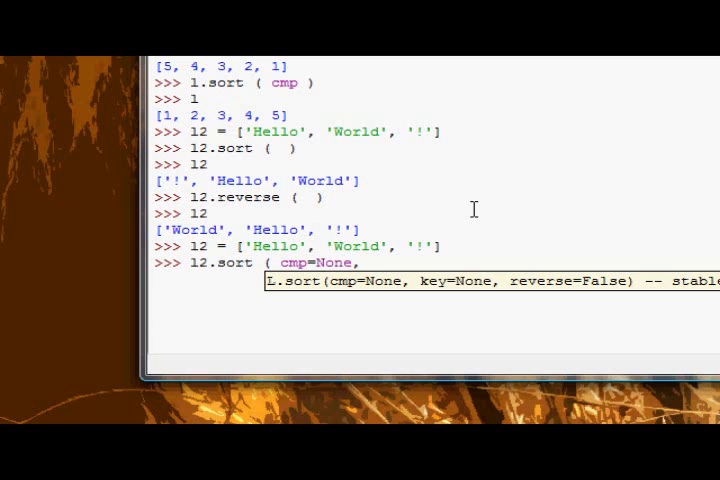
key(BackSpace)
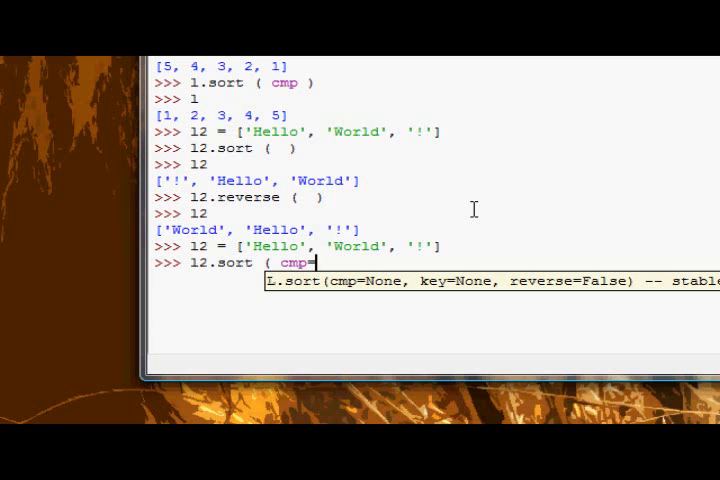
key(BackSpace)
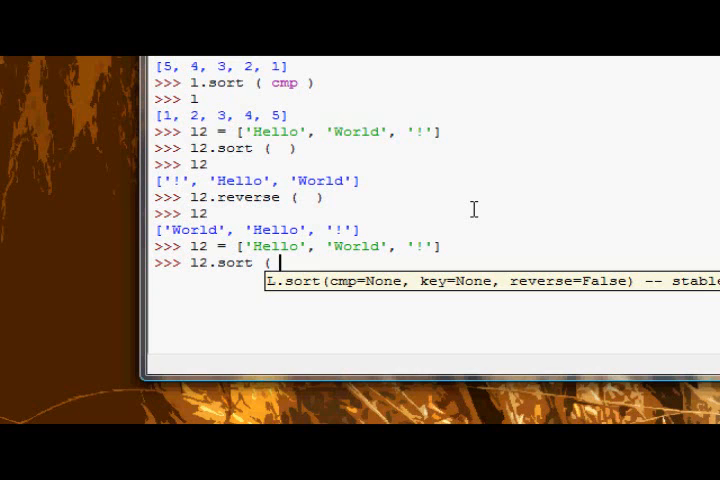
text(None,)
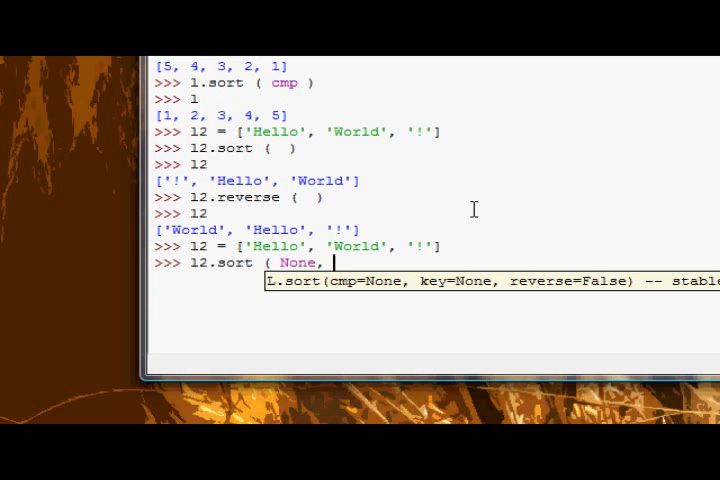
key(BackSpace)
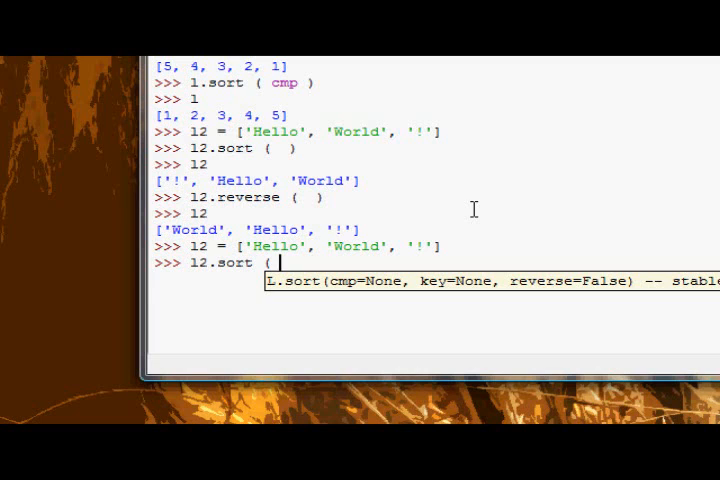
Run l2.sort(key=len) and display l2 as ['!', 'Hello', 'World']
text(key)
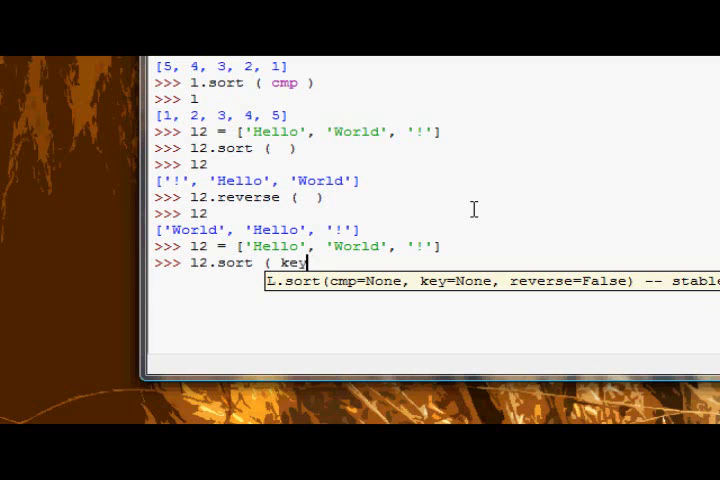
text(=)
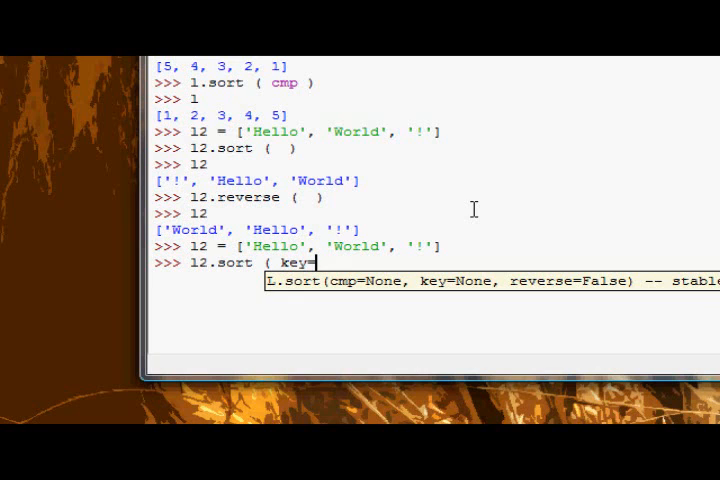
text(=len ))
text(l2)
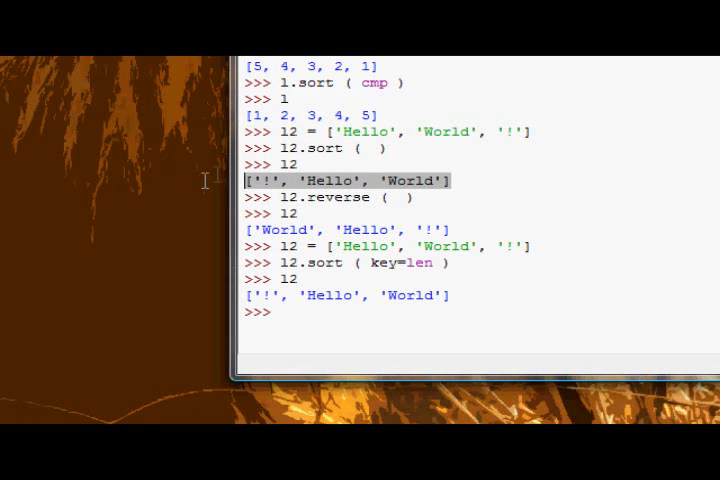
scroll(down, 3)
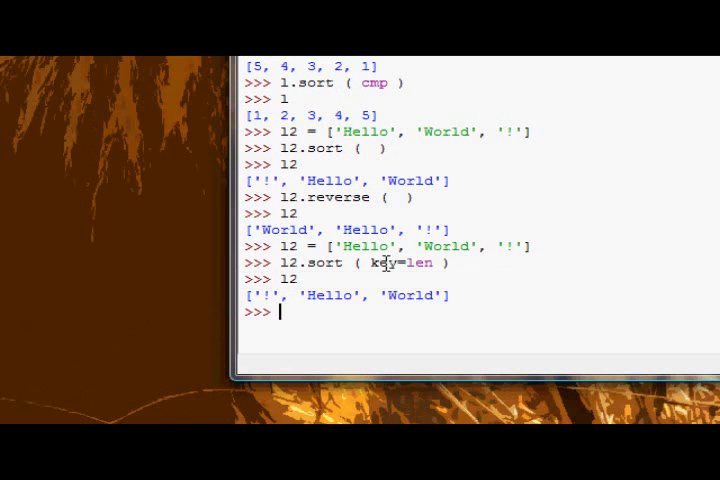
mouse_move(375, 263)
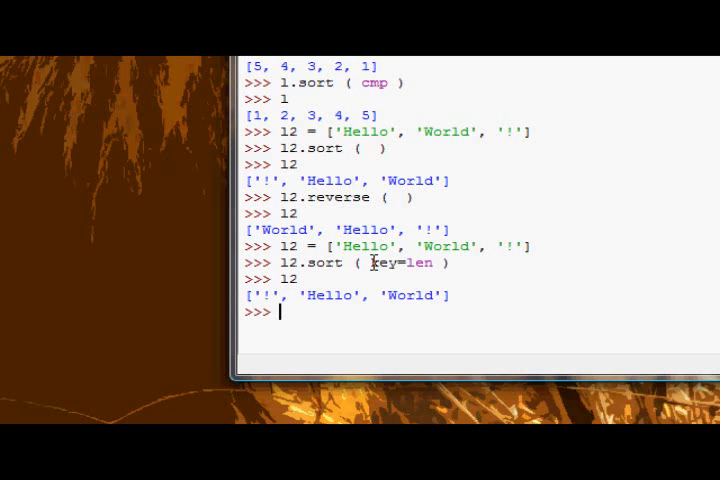
mouse_move(345, 263)
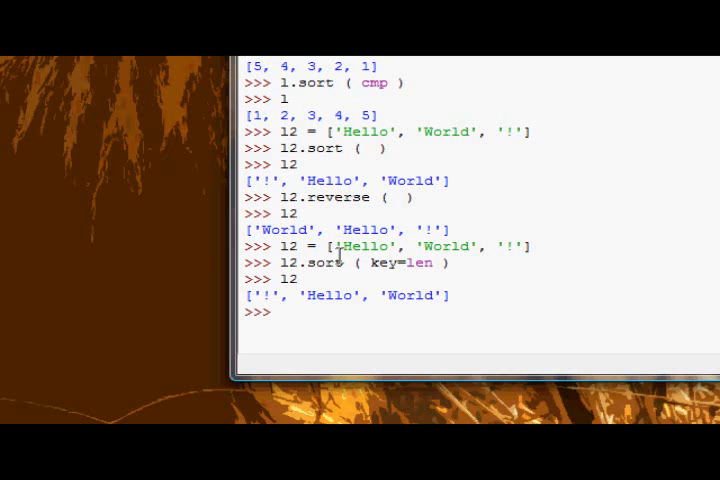
Run l.sort(reverse=True) giving [5, 4, 3, 2, 1], then l.reverse() restoring [1, 2, 3, 4, 5]
text(l.sort ( re)
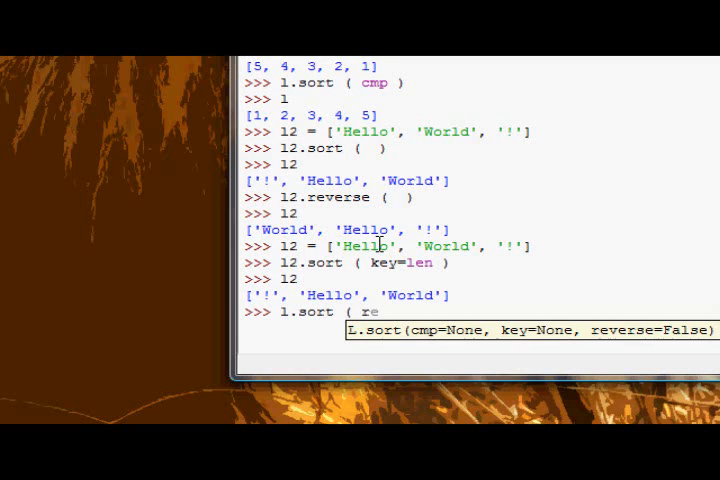
text(verse = T)
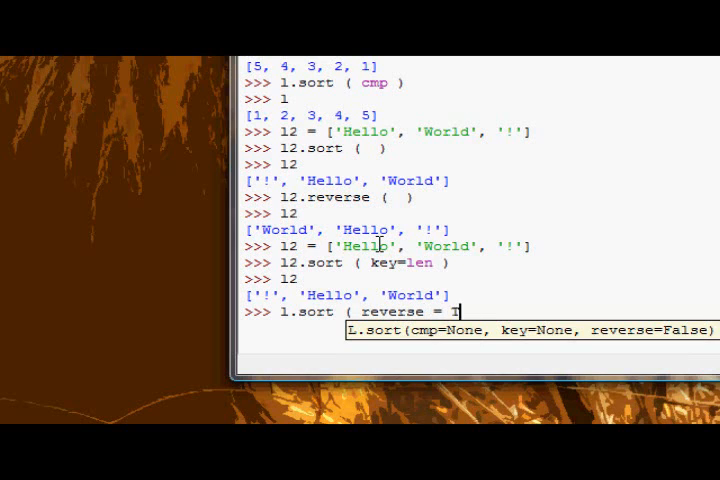
text(rue ))
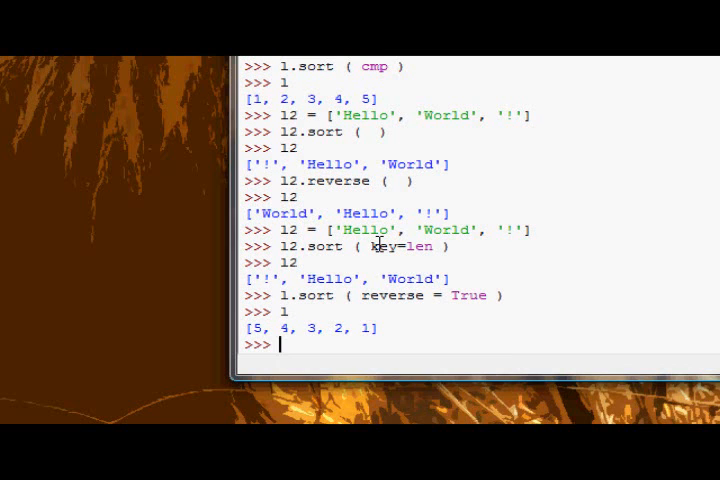
text(l.reverse (  ))
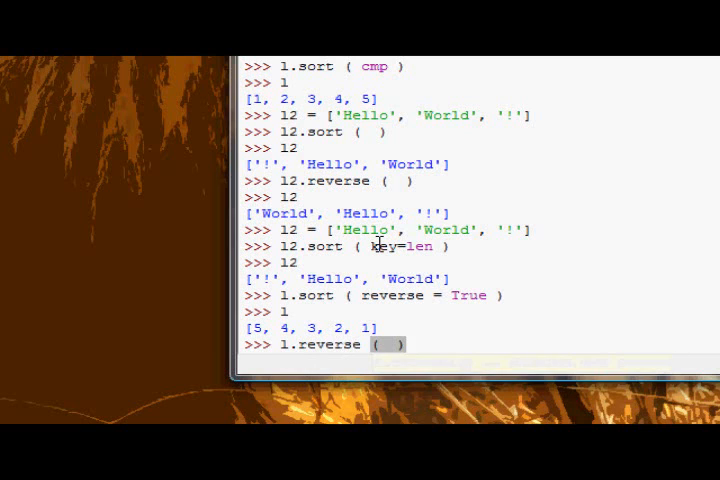
key(Return)
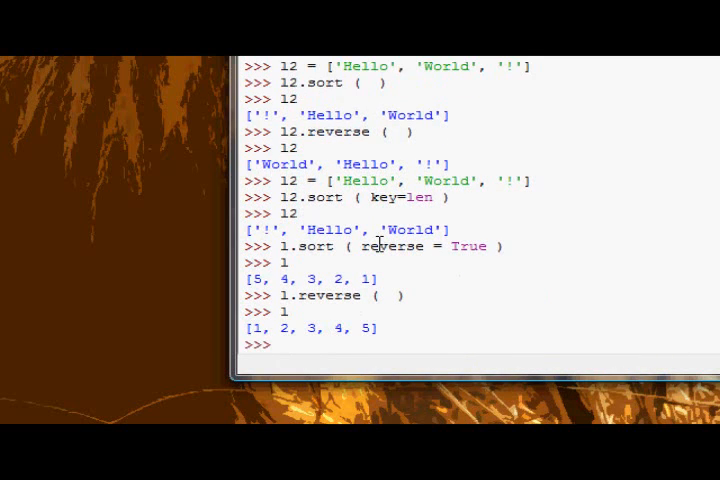